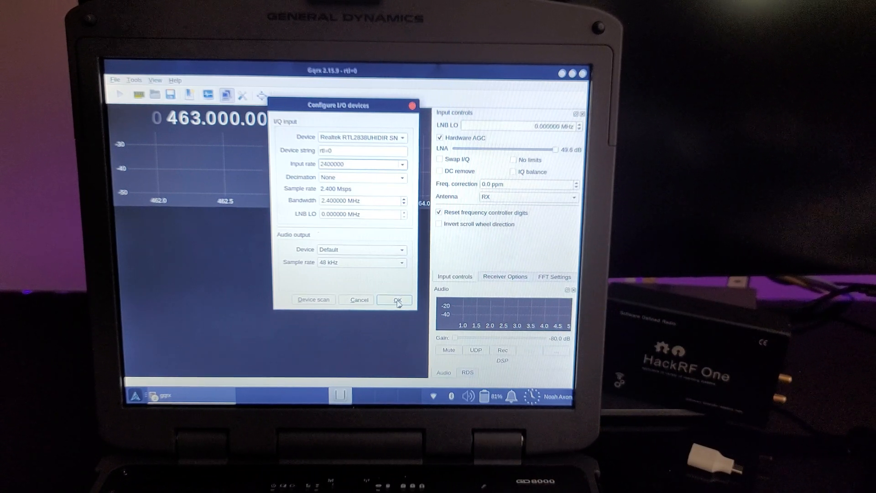
Accept the RTL-SDR device settings and start DSP, receiving live signals around 463 MHz
click(395, 300)
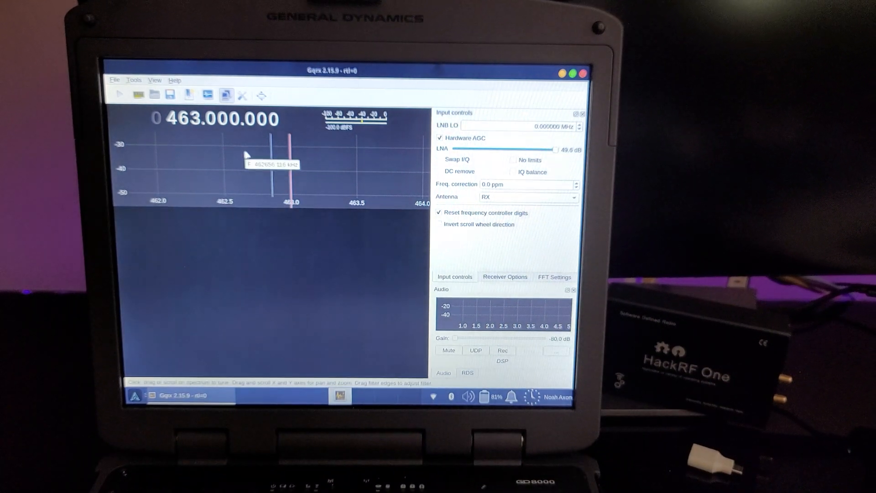
click(120, 94)
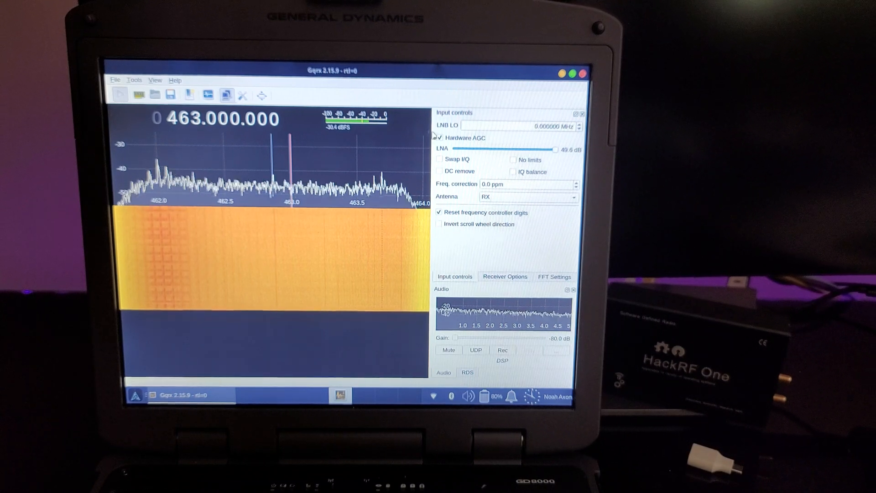
Turn off hardware automatic gain control in the Input controls
click(440, 138)
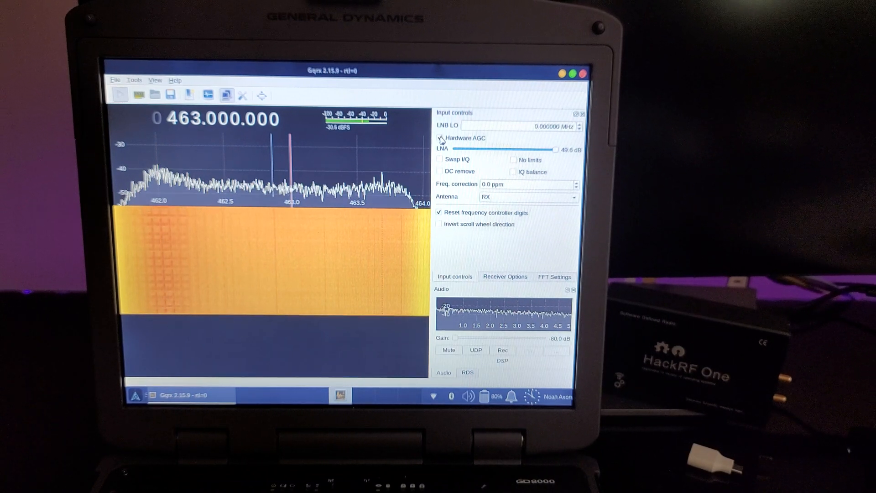
mouse_move(442, 138)
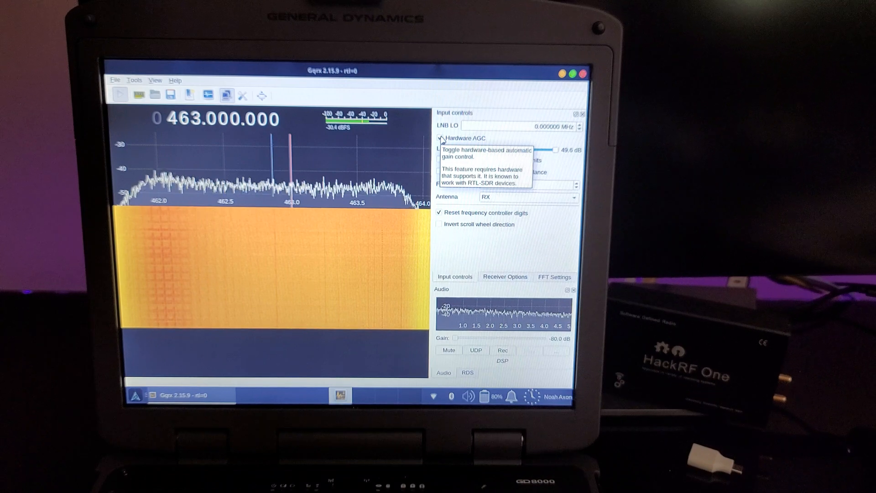
click(439, 138)
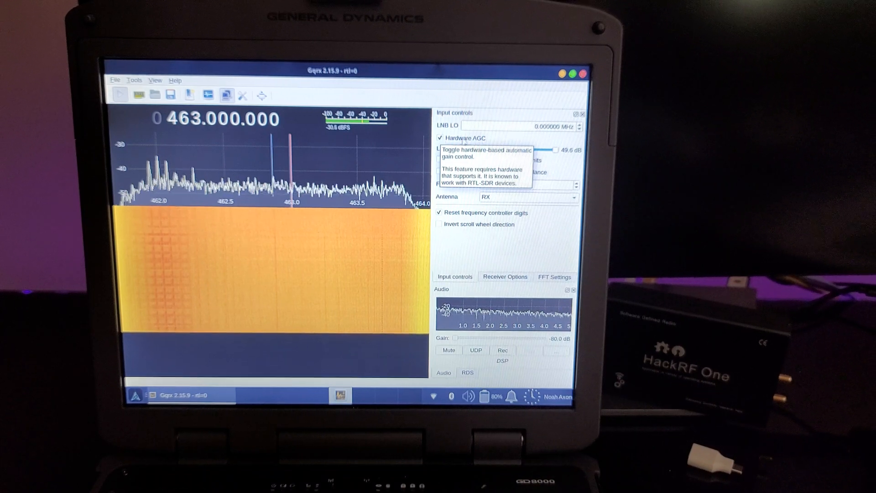
drag(454, 337, 471, 337)
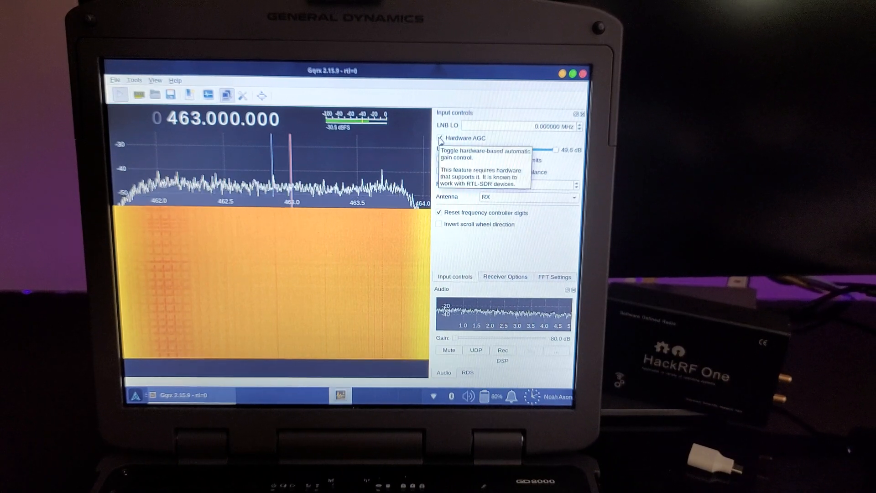
click(439, 139)
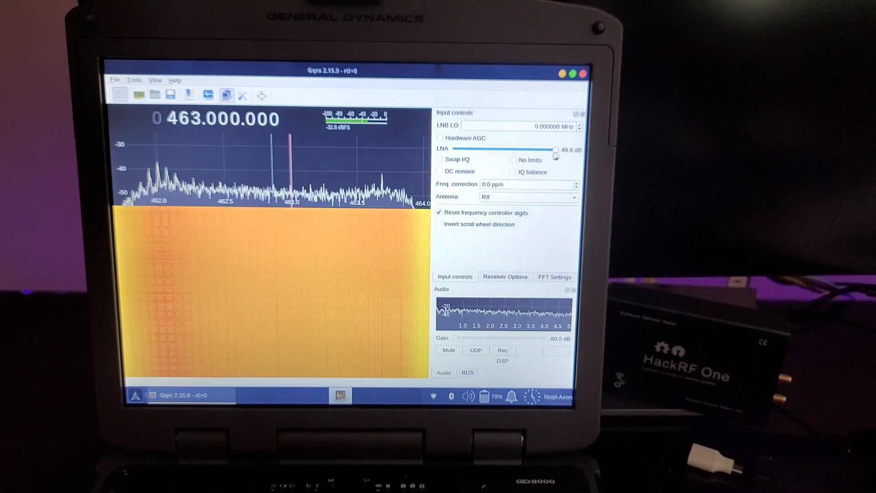
Sweep the manual LNA gain and settle it at about 46.8 dB
drag(553, 151, 464, 151)
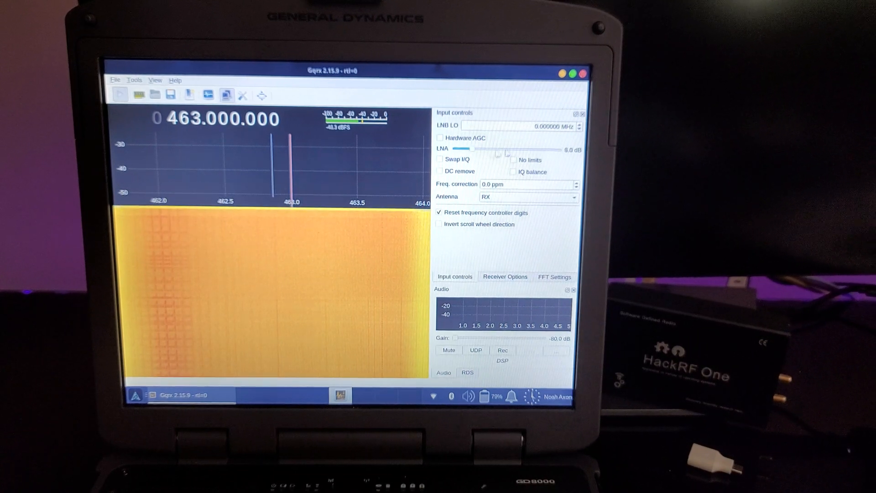
drag(460, 149, 556, 149)
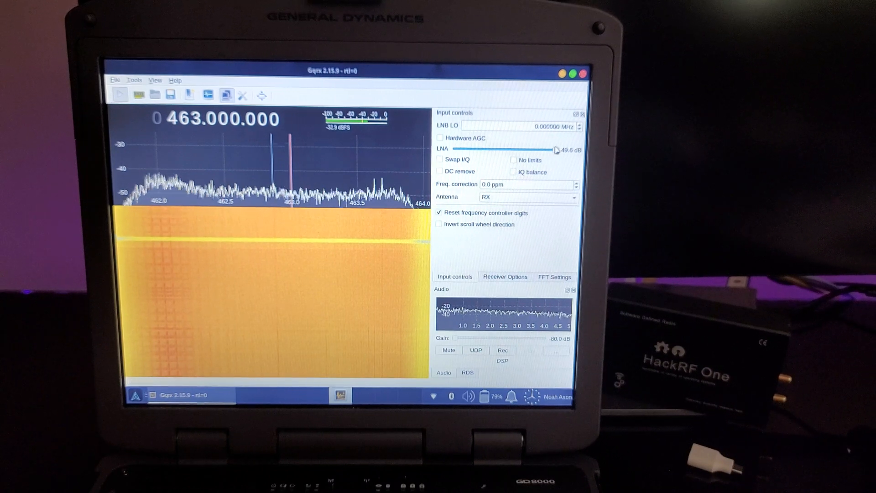
drag(556, 150, 532, 150)
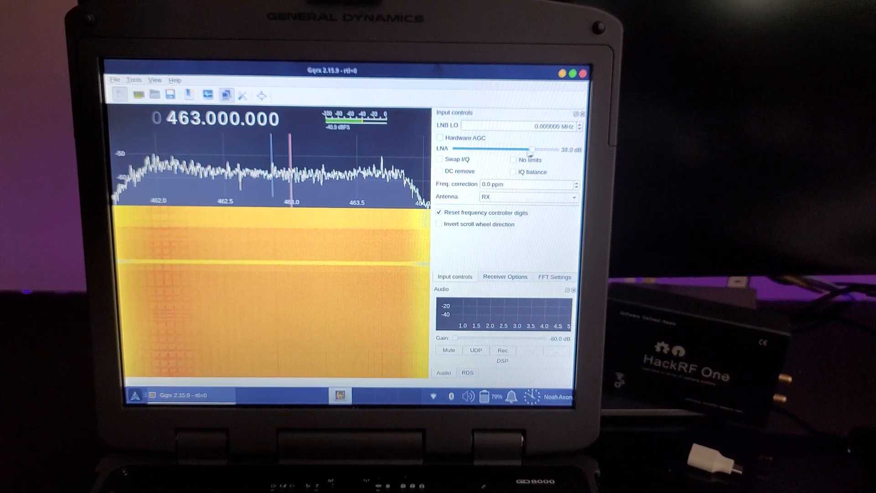
drag(529, 151, 507, 150)
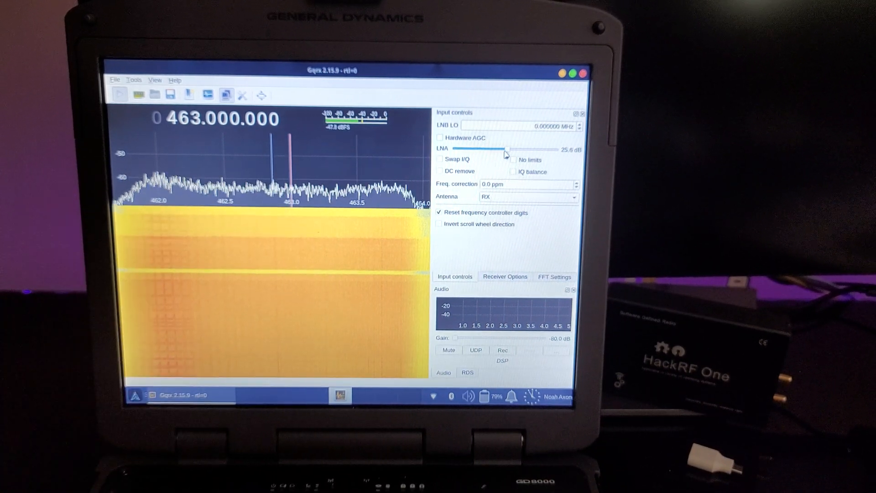
drag(506, 148, 546, 149)
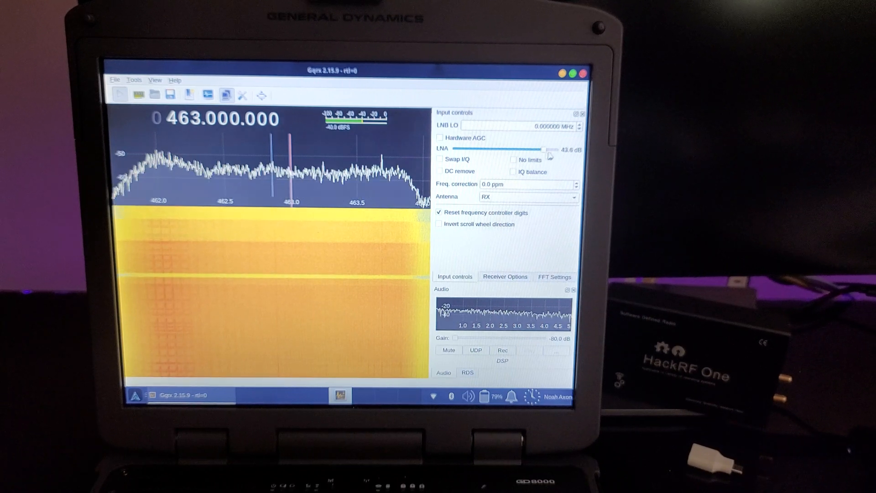
drag(542, 149, 551, 148)
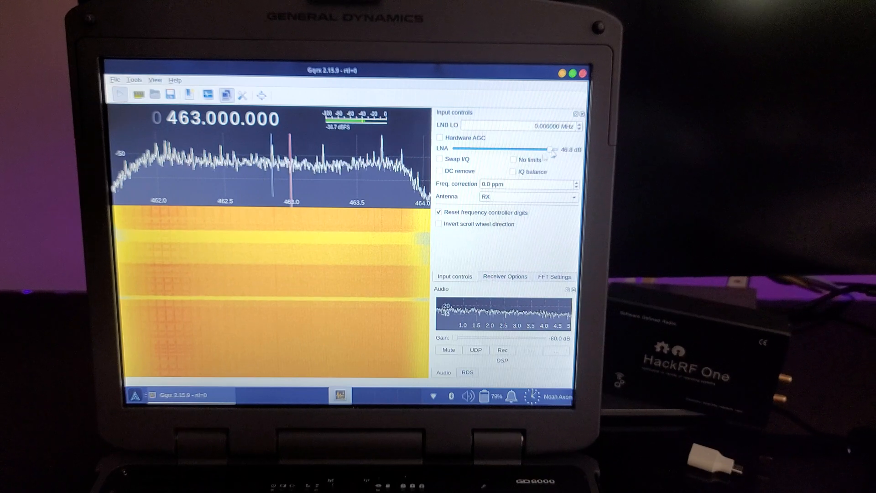
Set the demodulator mode to WFM (stereo) in Receiver Options
click(504, 276)
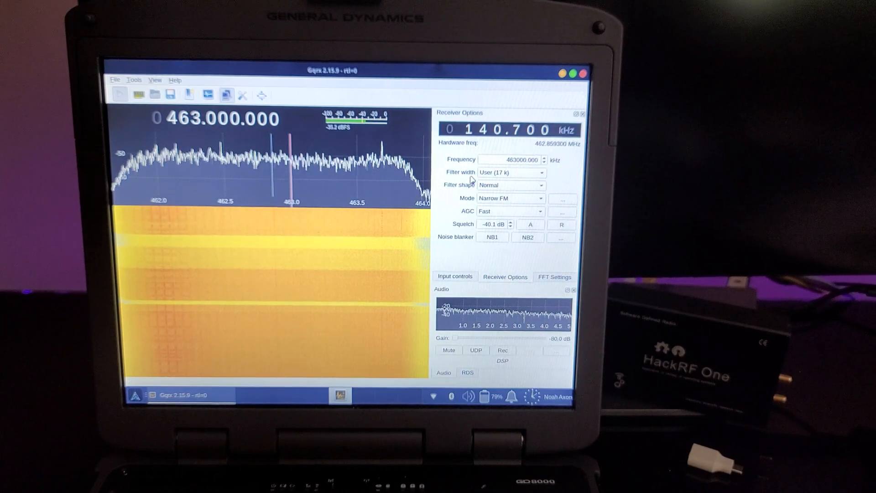
click(510, 198)
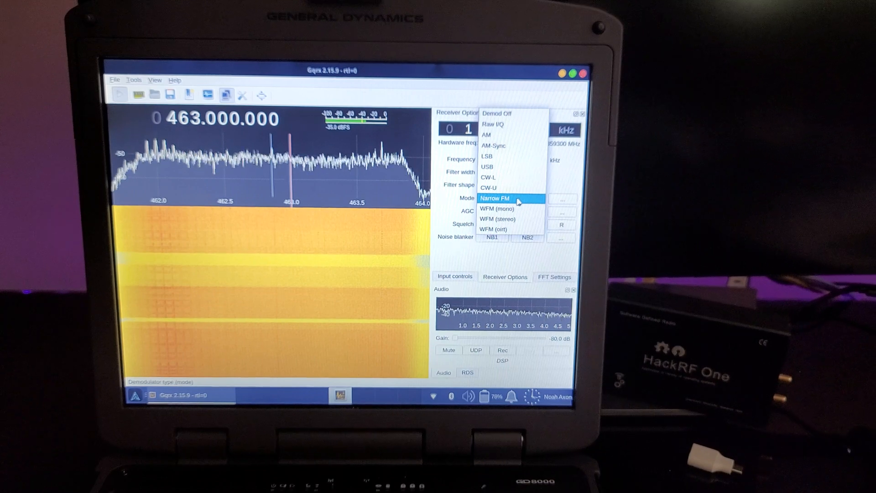
mouse_move(511, 229)
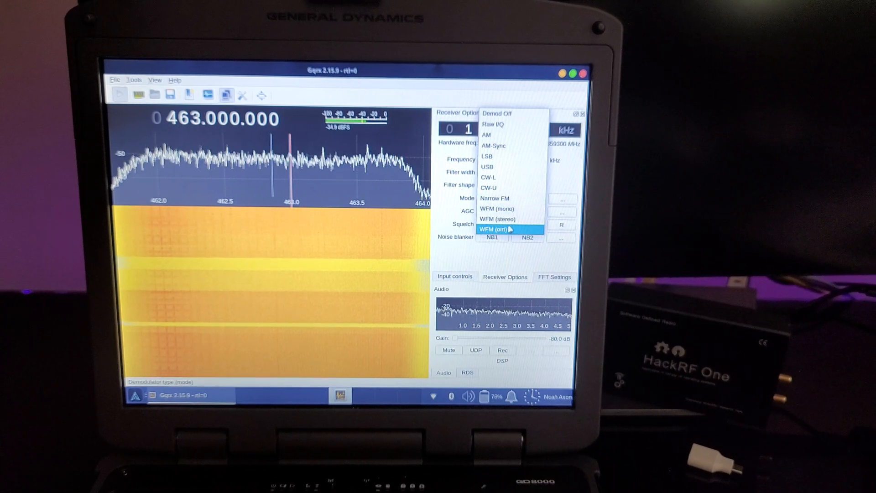
click(497, 219)
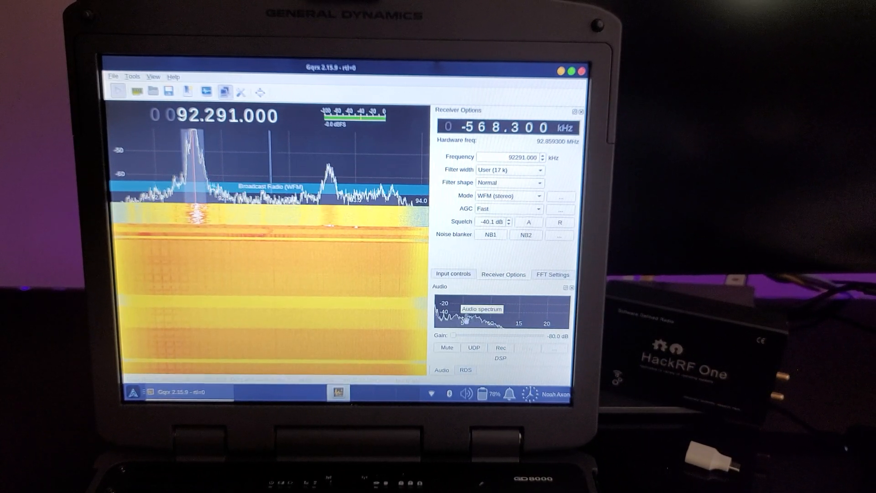
Raise the audio gain to hear the 92.291 MHz station, then turn it down to minimum
drag(453, 335, 484, 335)
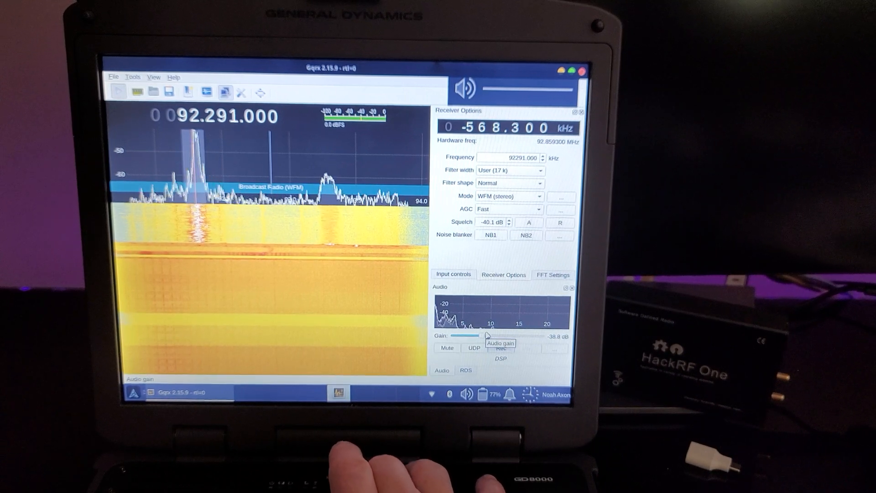
drag(482, 335, 517, 335)
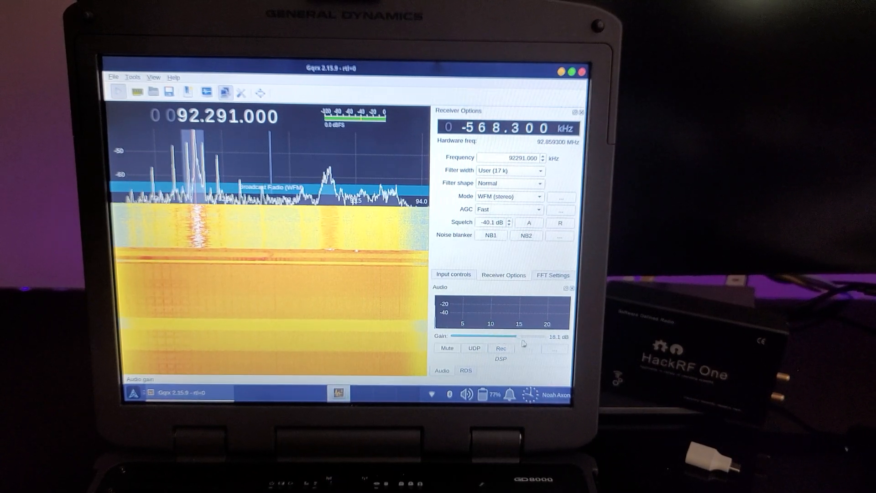
drag(522, 336, 492, 335)
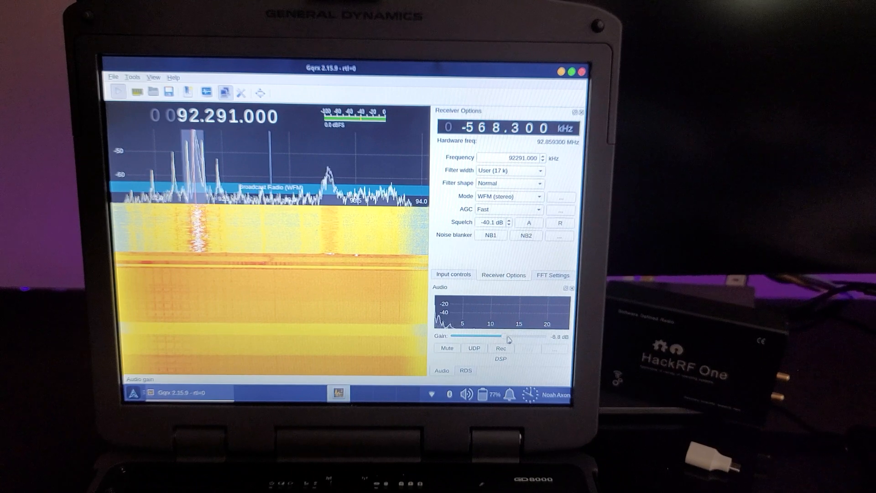
drag(498, 336, 485, 336)
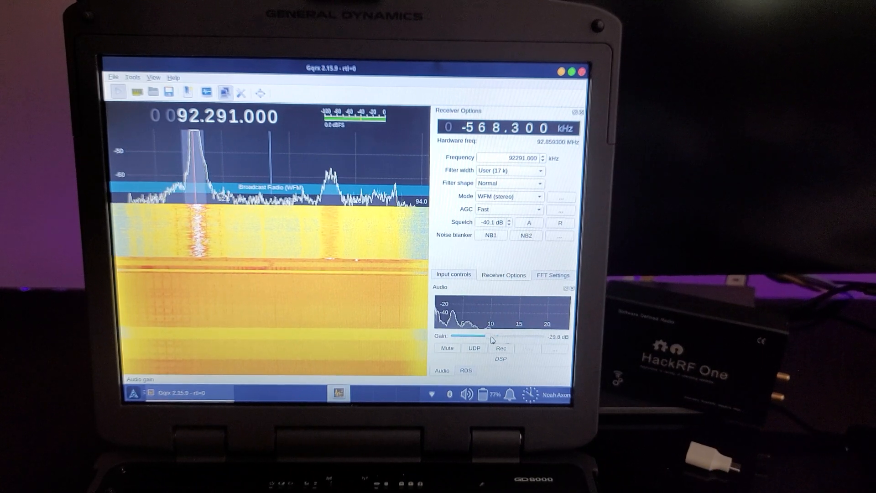
drag(485, 335, 436, 335)
text(460.000)
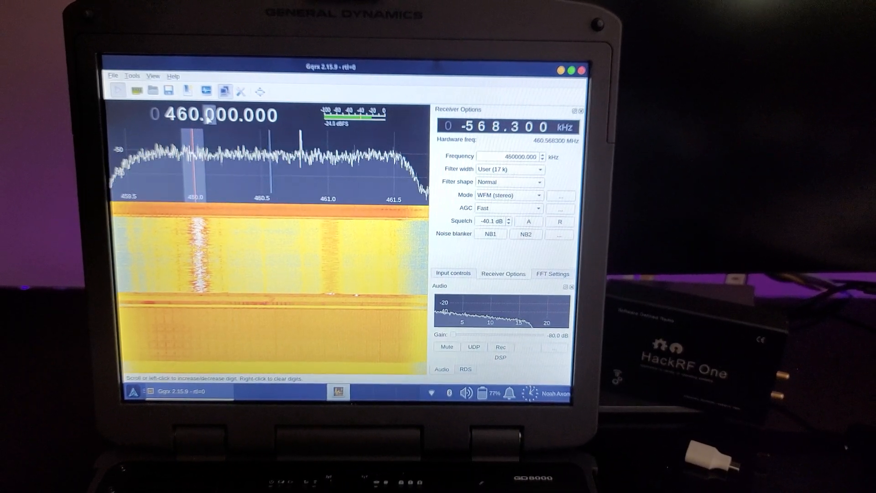
Try other demodulation modes on the UHF signal, returning to WFM stereo
click(508, 196)
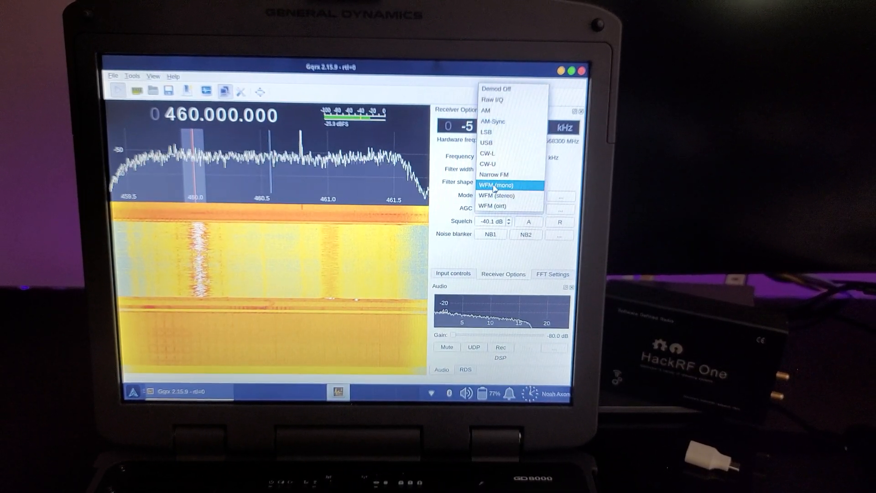
click(494, 173)
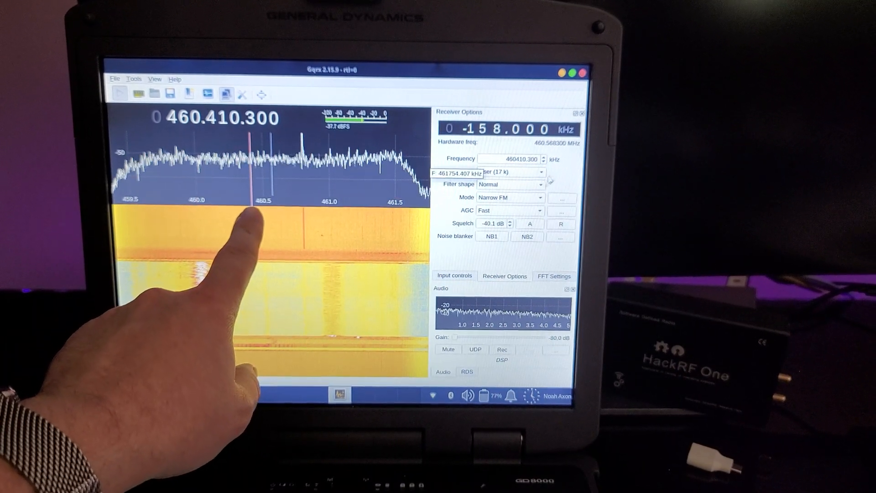
click(509, 197)
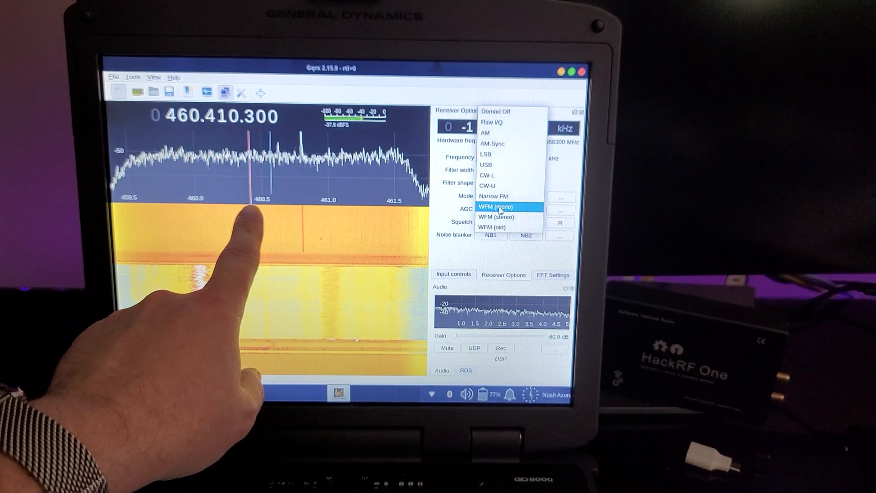
click(497, 218)
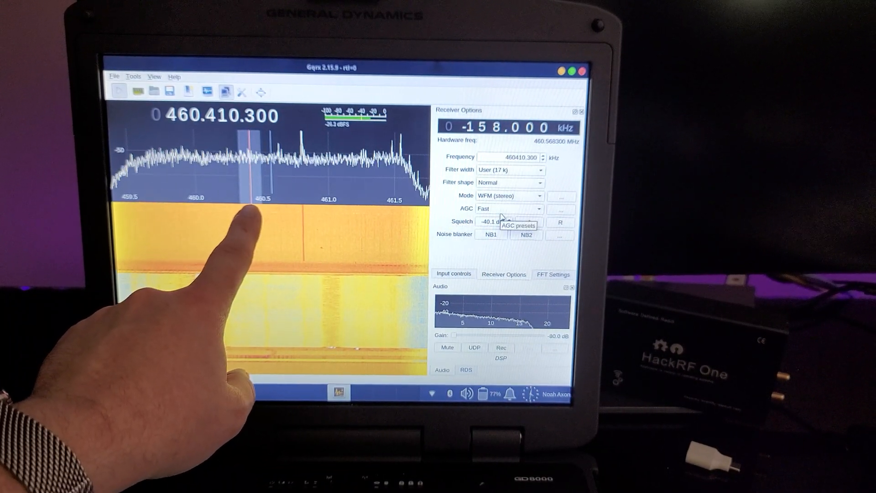
Select Narrow FM demodulation for the signal at 461.546 MHz
click(510, 195)
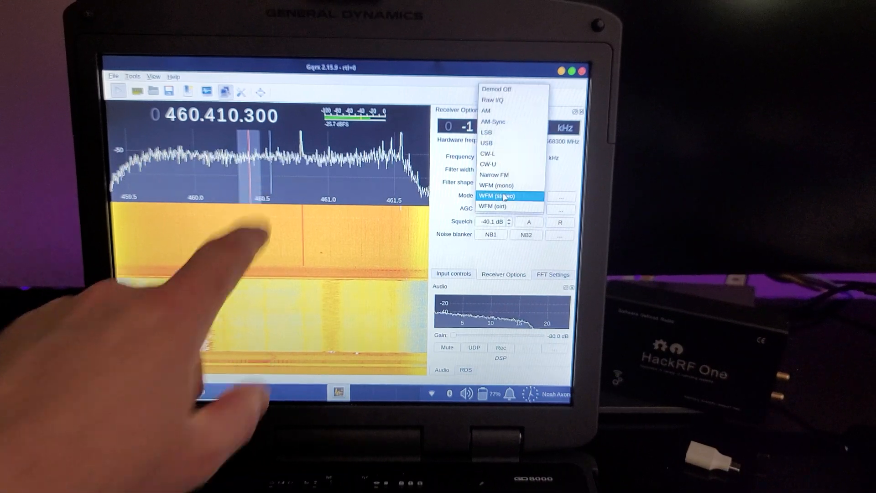
click(498, 185)
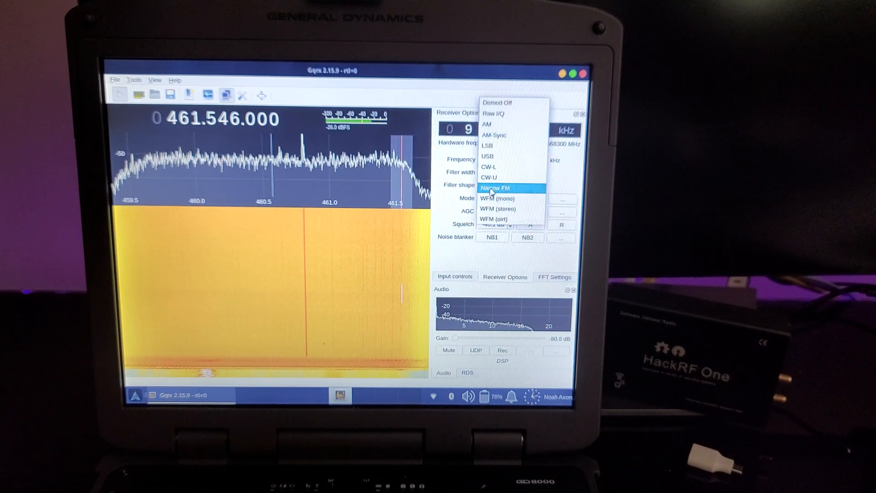
click(494, 189)
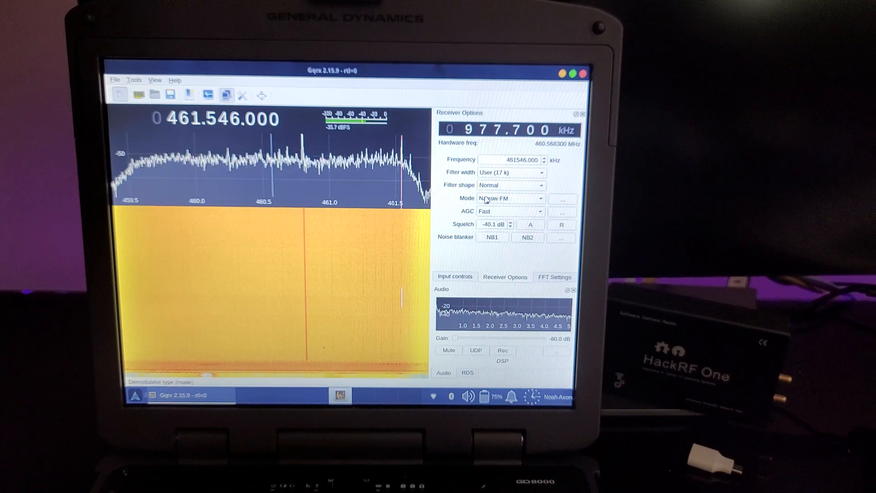